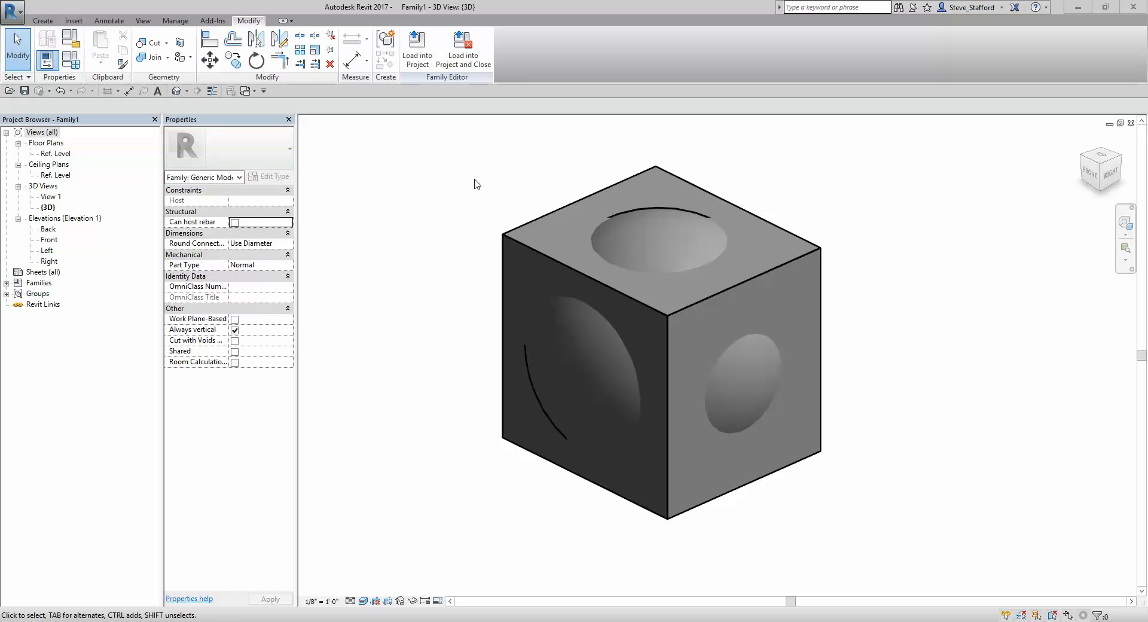
pyautogui.moveTo(503, 237)
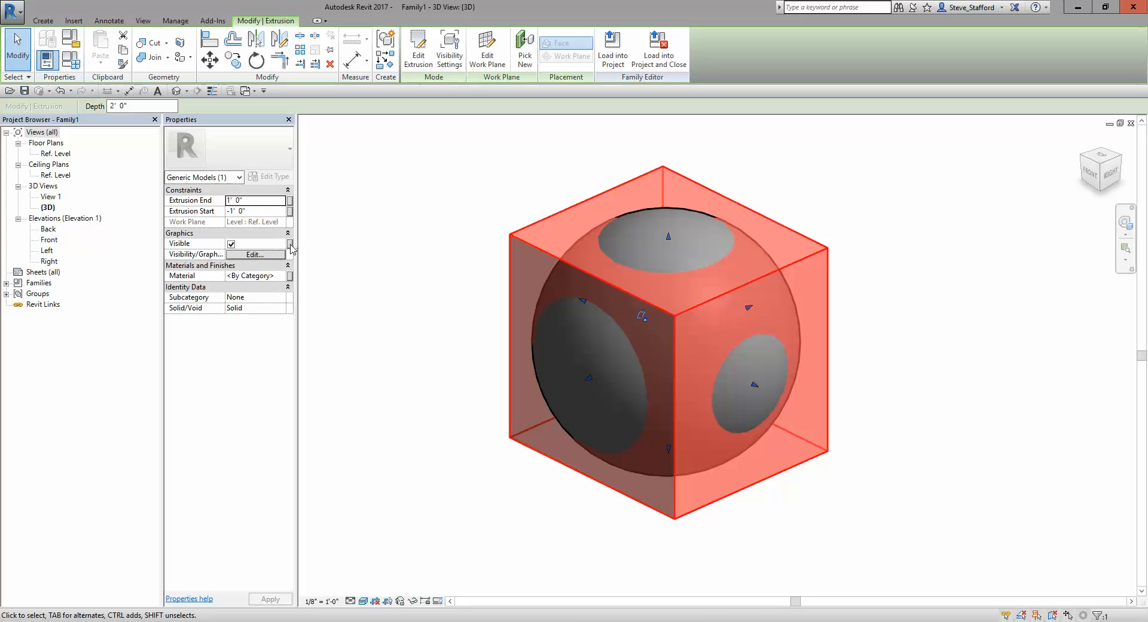
# Step: Link the cube's Visible property to a new Yes/No parameter 'Show Cube' grouped under Graphics
pyautogui.click(290, 244)
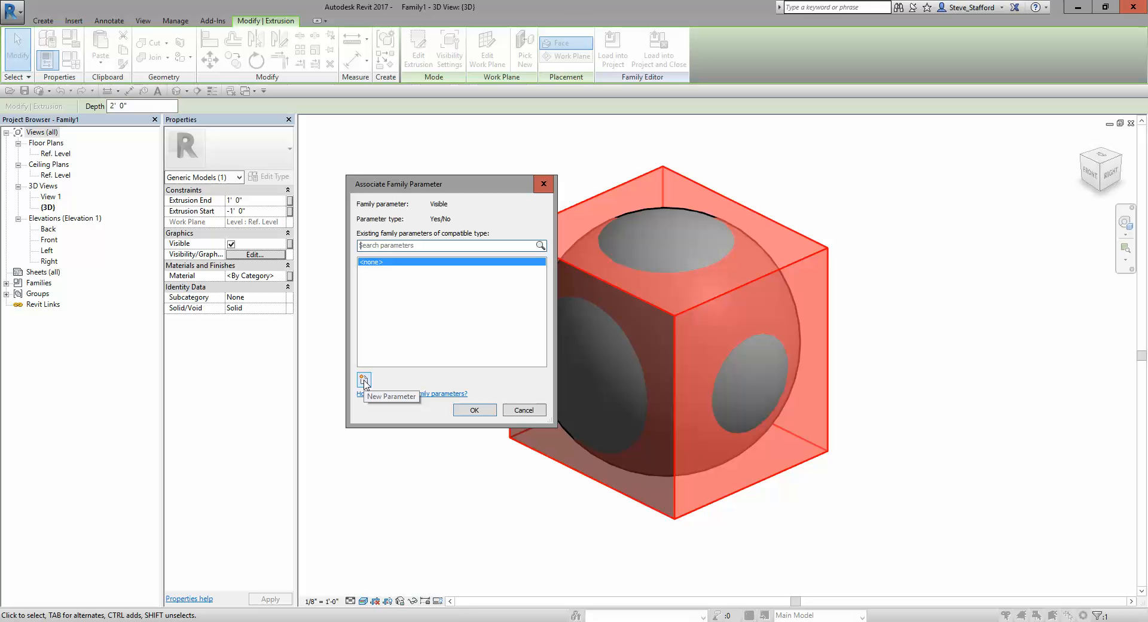
pyautogui.click(362, 379)
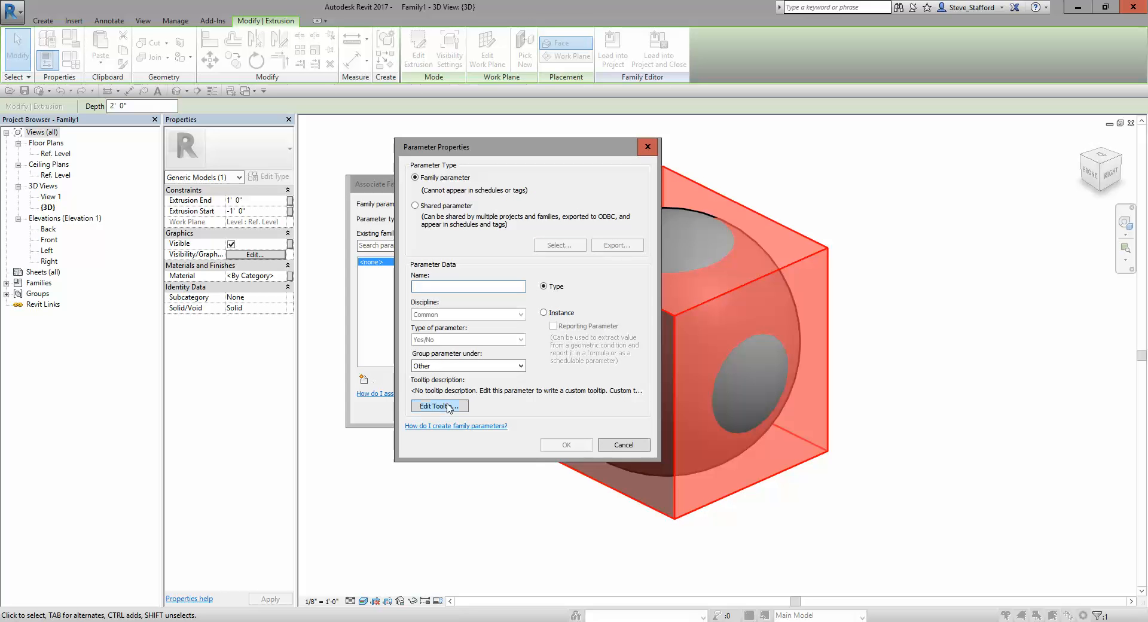
pyautogui.write('Show Cube')
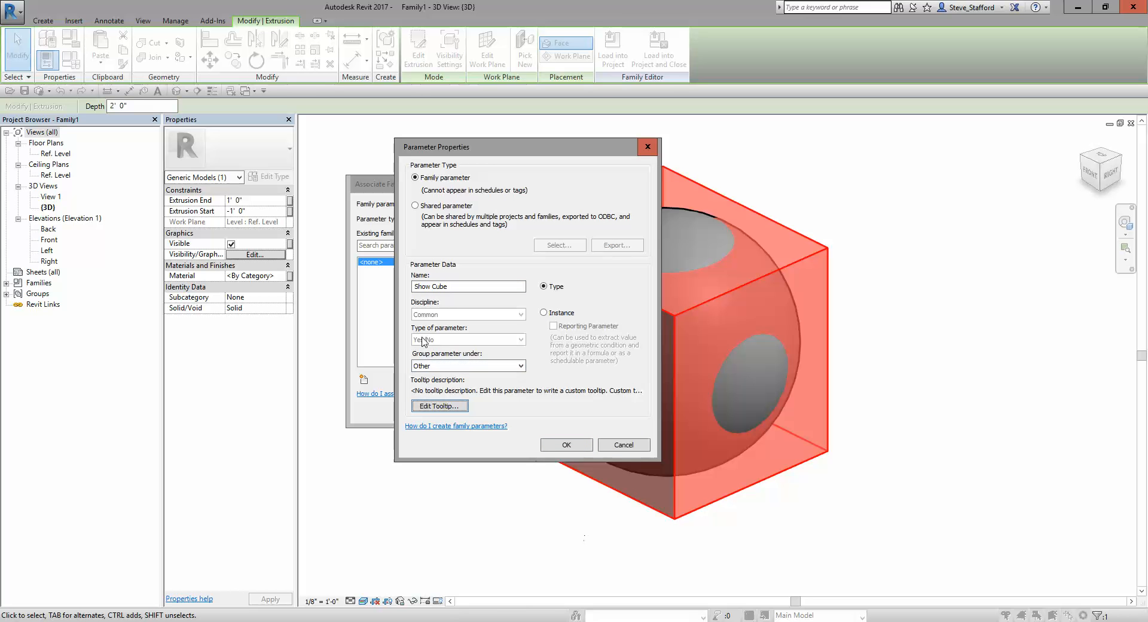
pyautogui.click(467, 366)
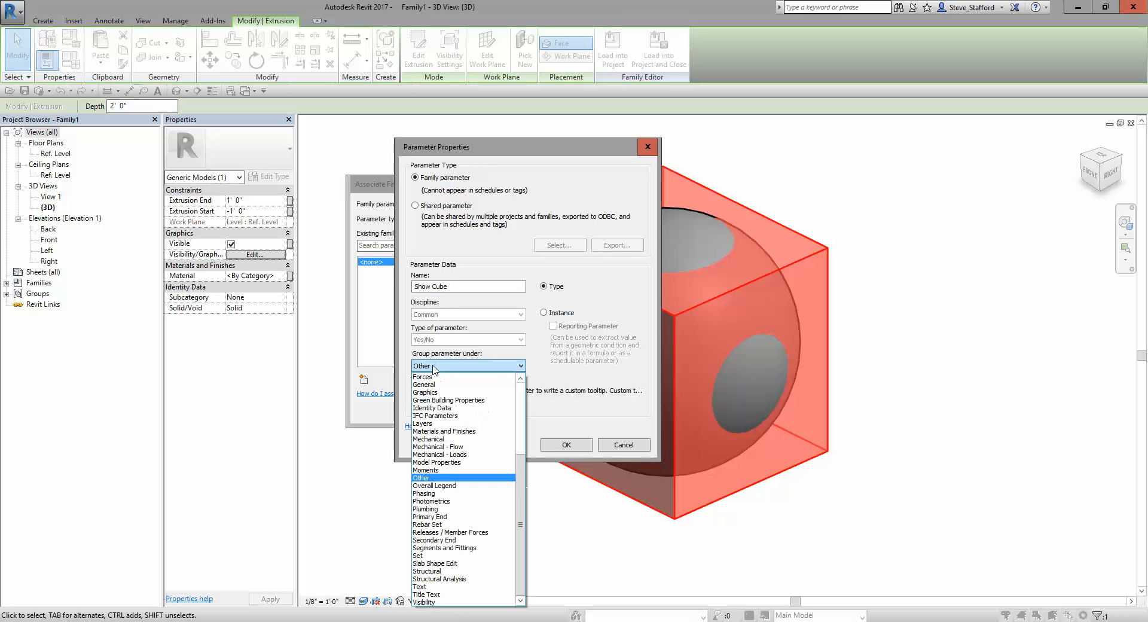
pyautogui.click(424, 392)
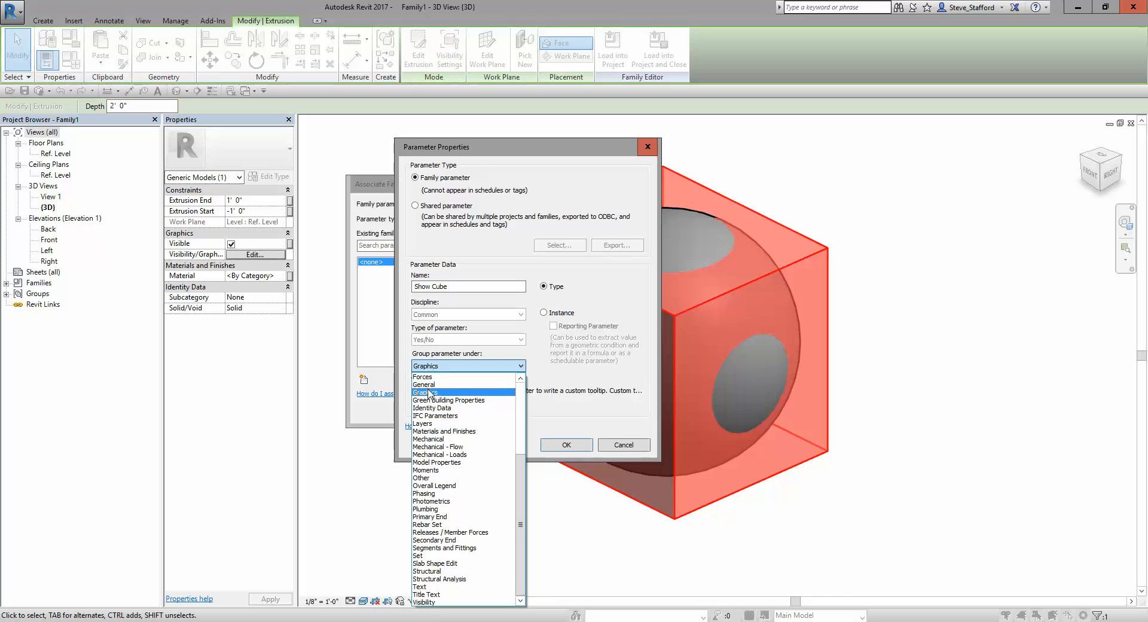
pyautogui.click(427, 392)
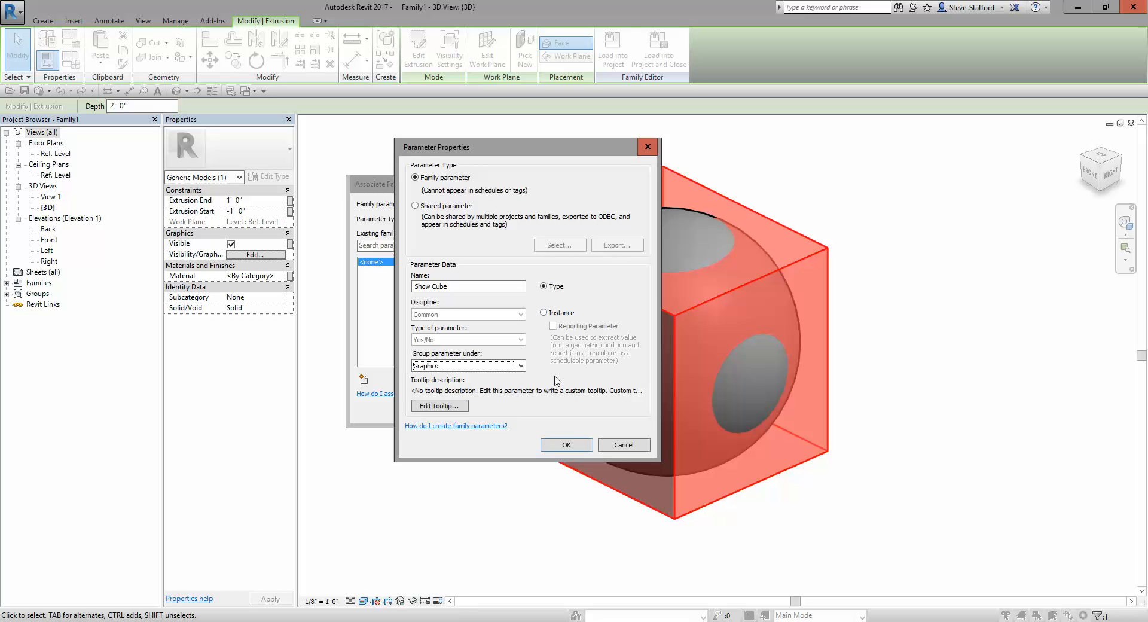
pyautogui.click(566, 444)
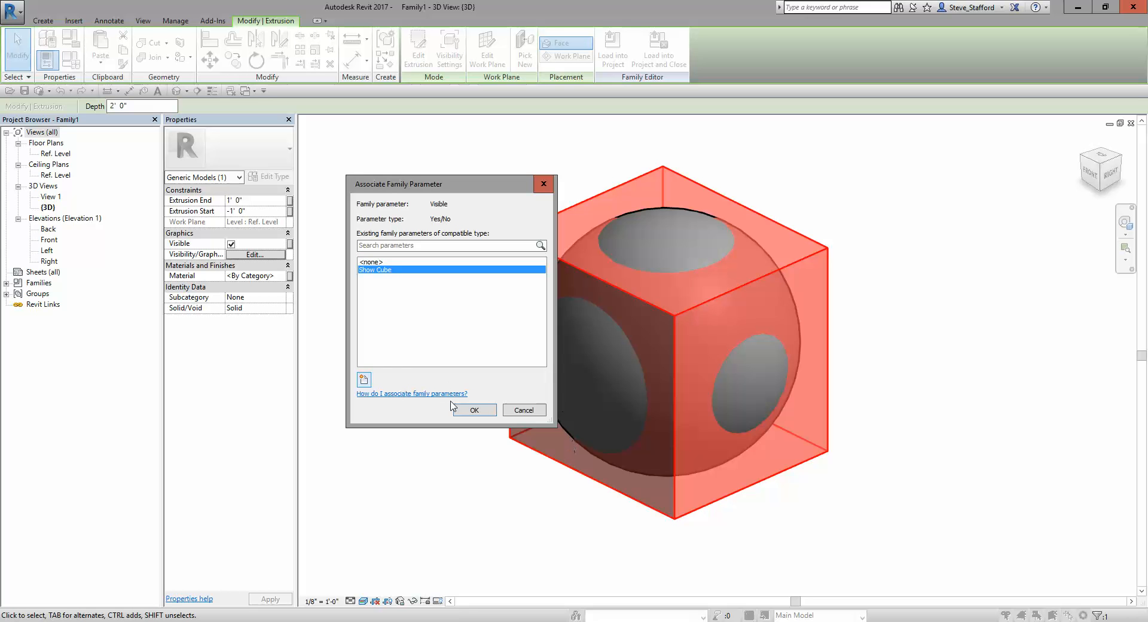
pyautogui.click(474, 409)
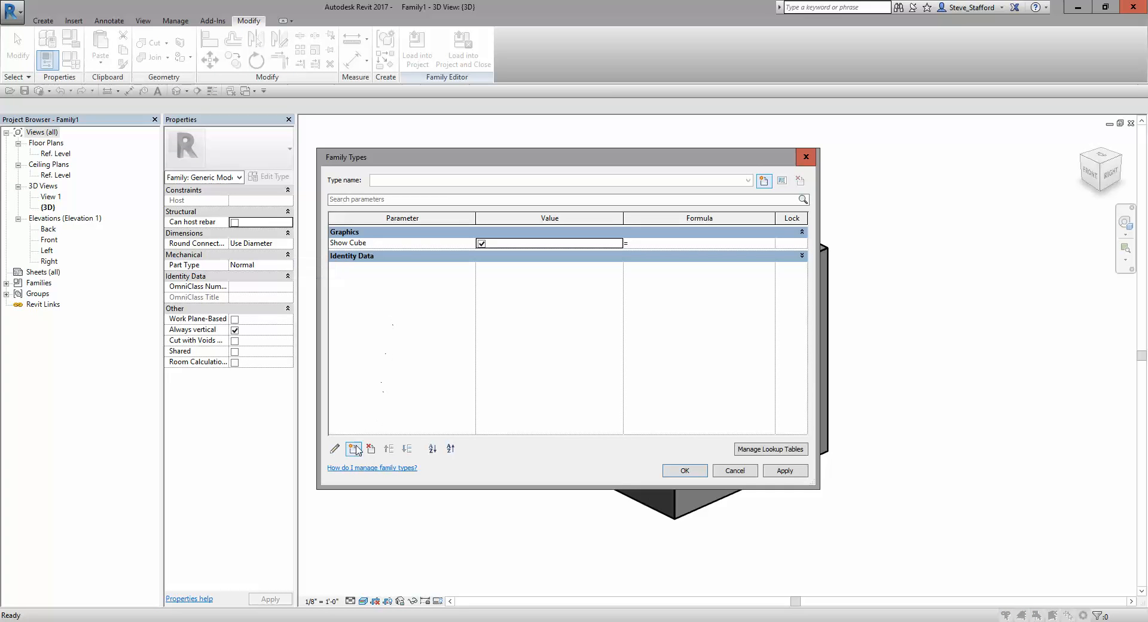
pyautogui.moveTo(354, 448)
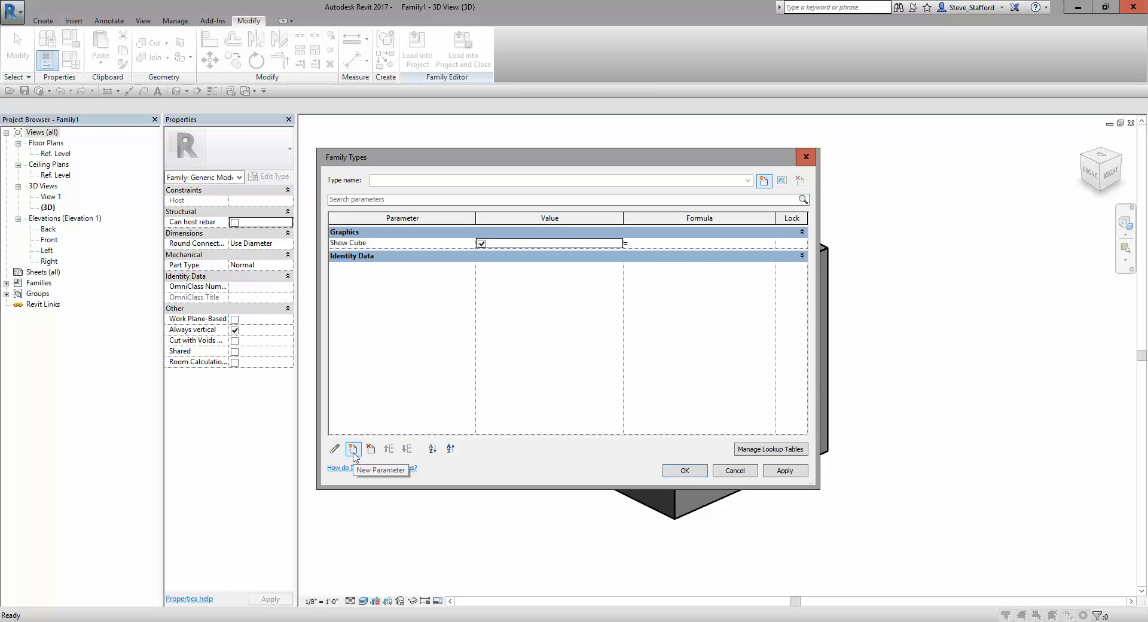
# Step: Create a Yes/No type parameter 'Show Sphere' grouped under Graphics and accept the family types
pyautogui.click(353, 448)
pyautogui.write('Show Sphere')
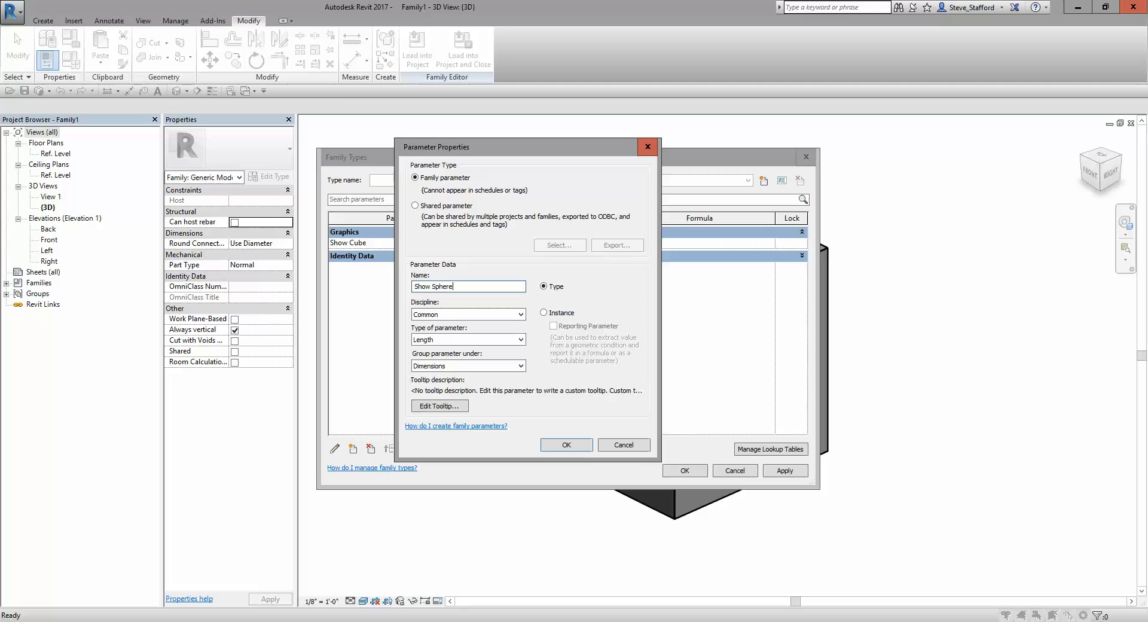
pyautogui.click(468, 366)
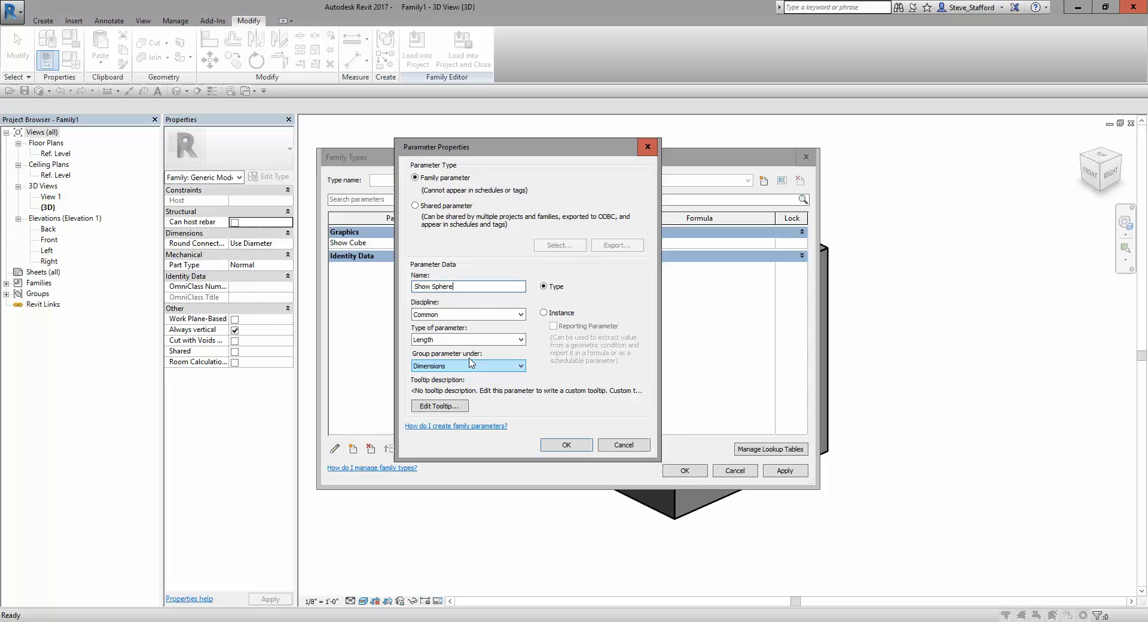
pyautogui.click(520, 339)
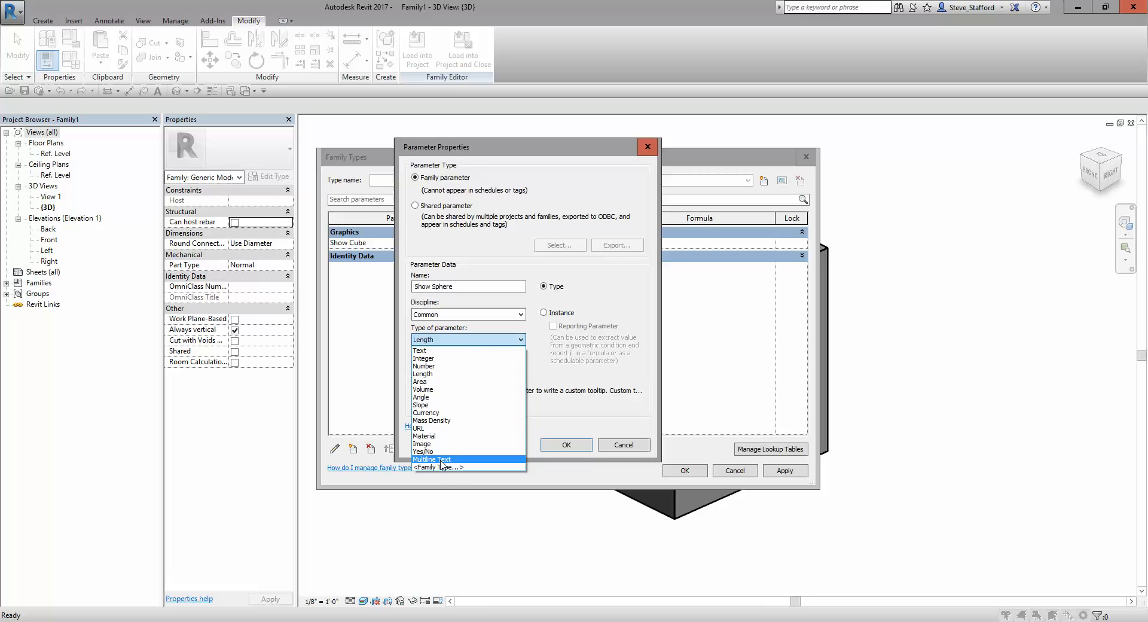
pyautogui.click(423, 451)
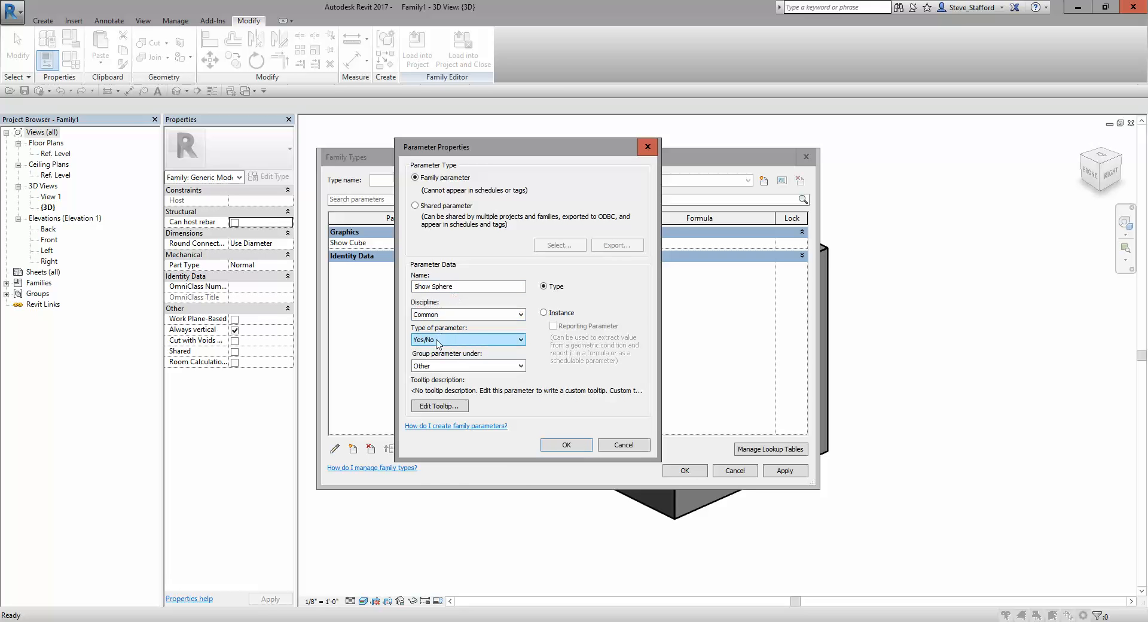
pyautogui.click(520, 366)
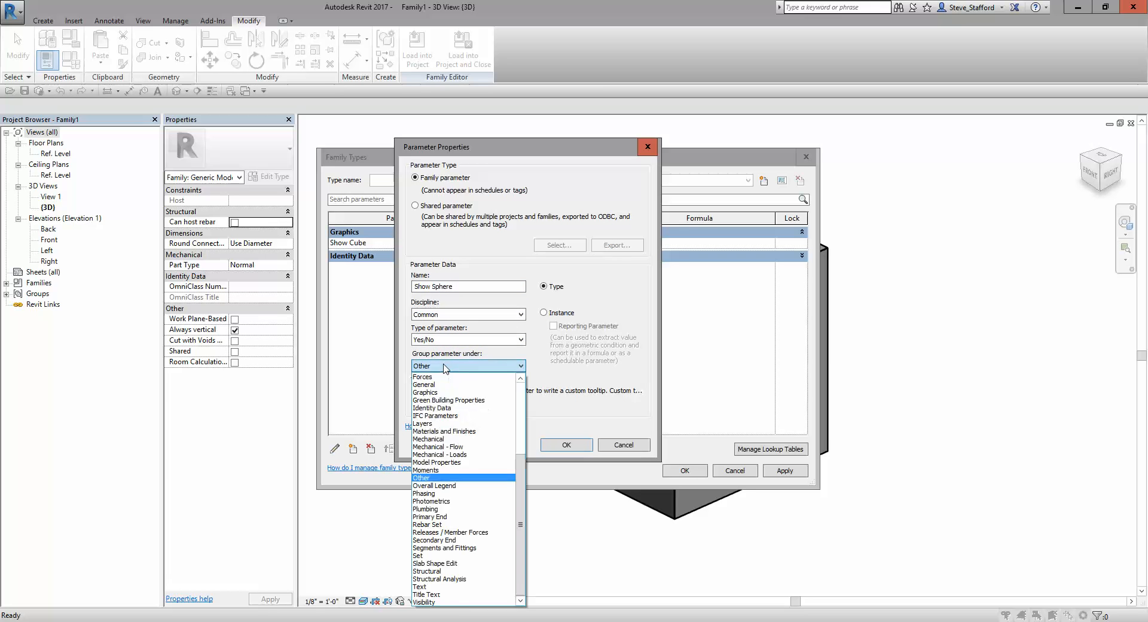
pyautogui.click(424, 392)
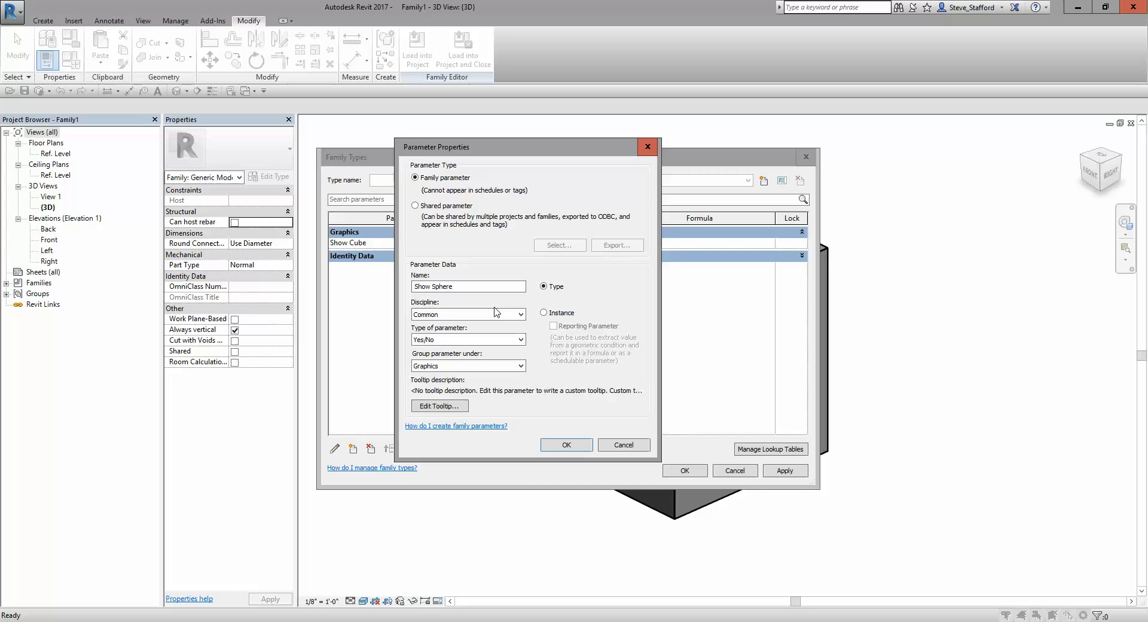
pyautogui.moveTo(566, 444)
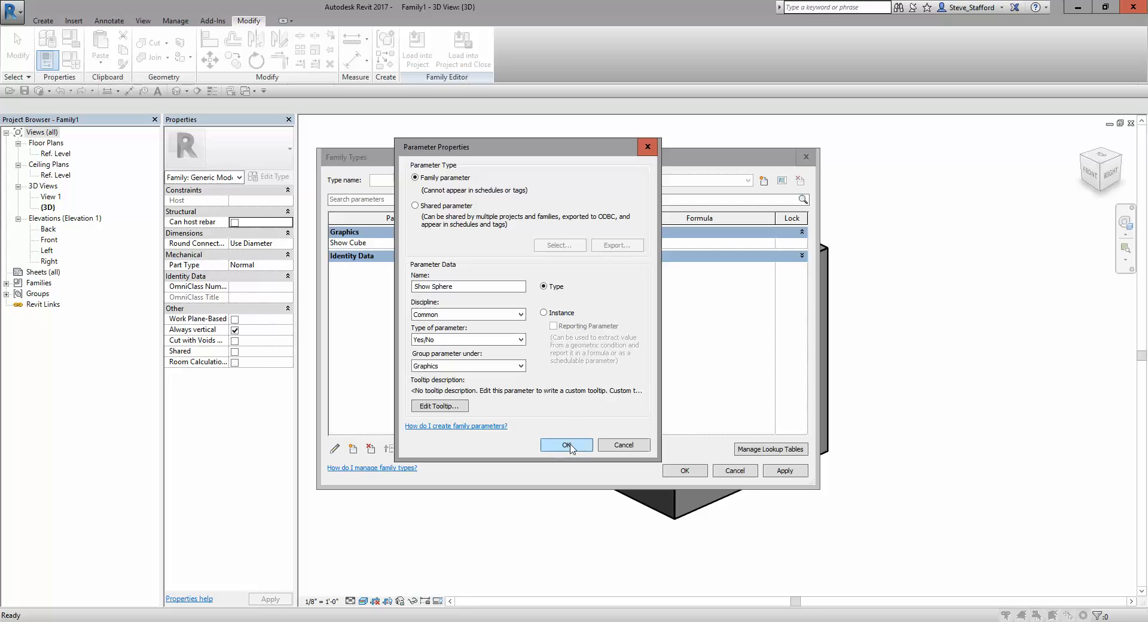
pyautogui.click(566, 445)
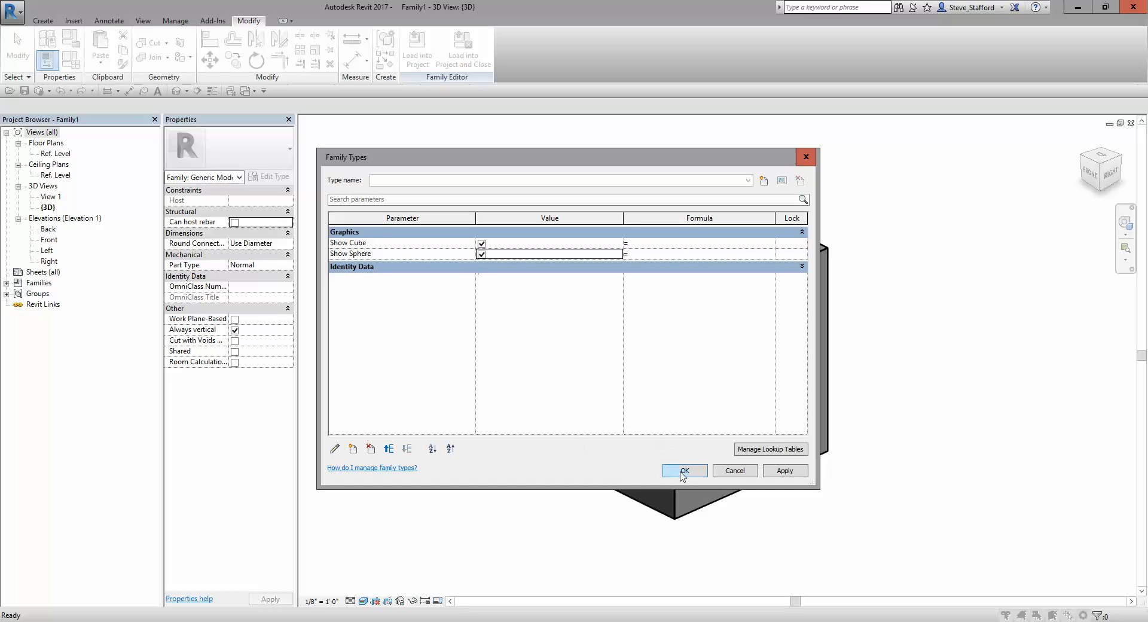
pyautogui.click(684, 471)
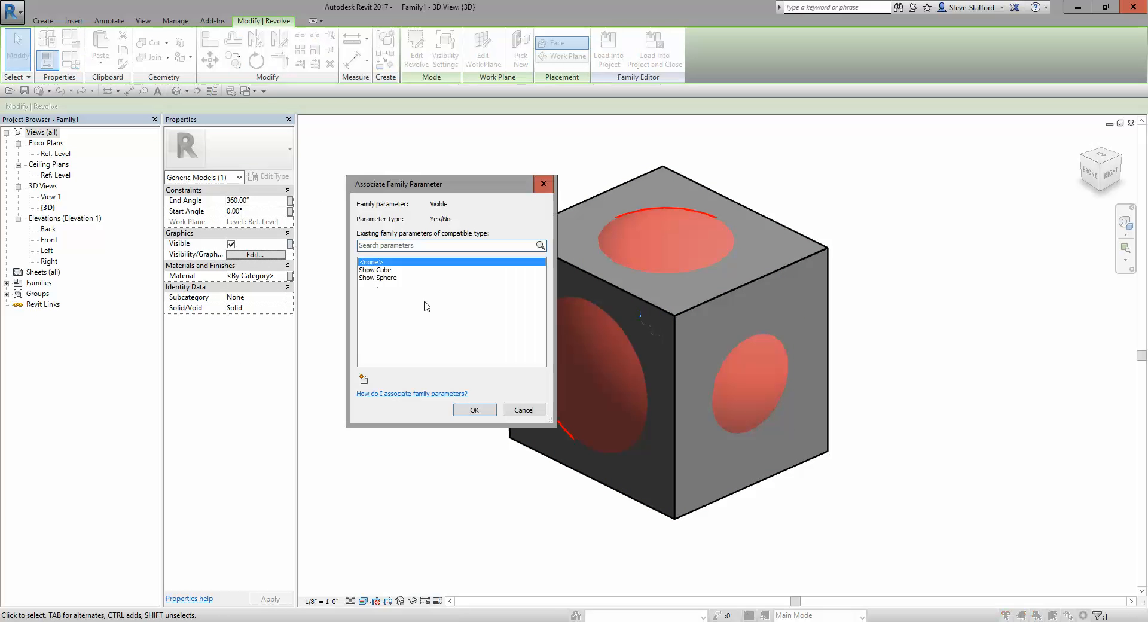
# Step: Link the sphere revolve's Visible property to the Show Sphere parameter
pyautogui.click(378, 277)
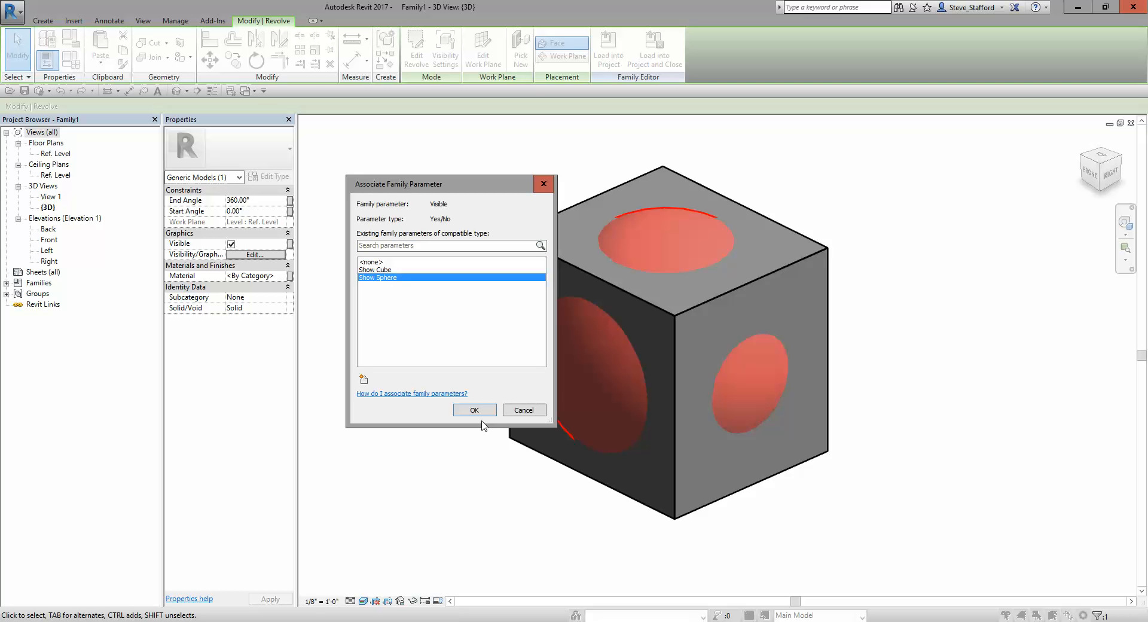
pyautogui.click(474, 409)
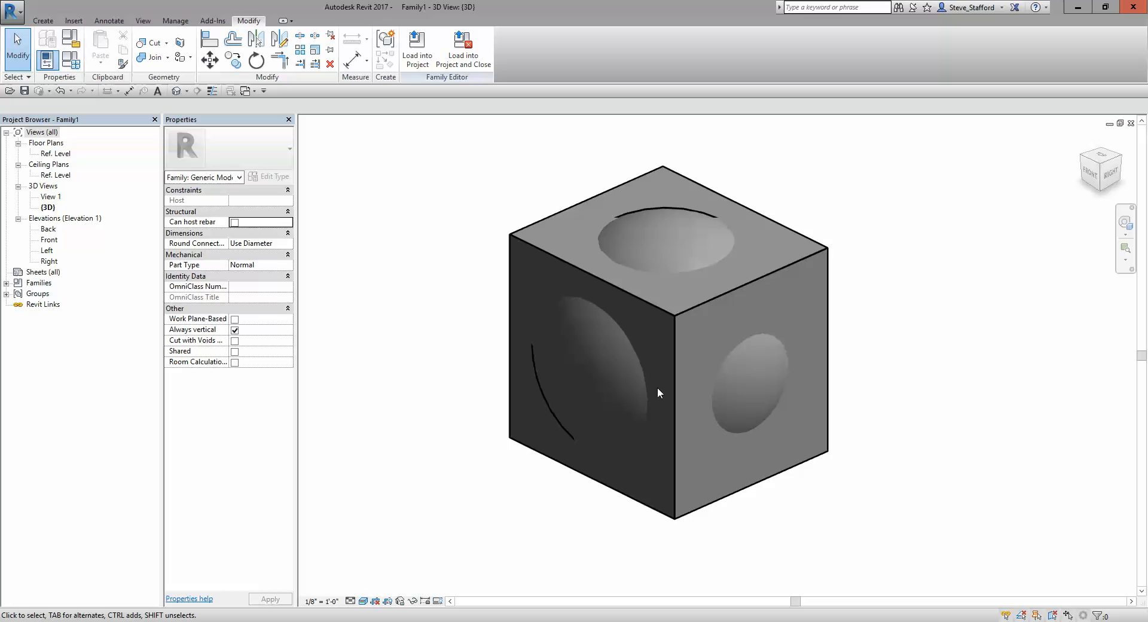
pyautogui.moveTo(108, 68)
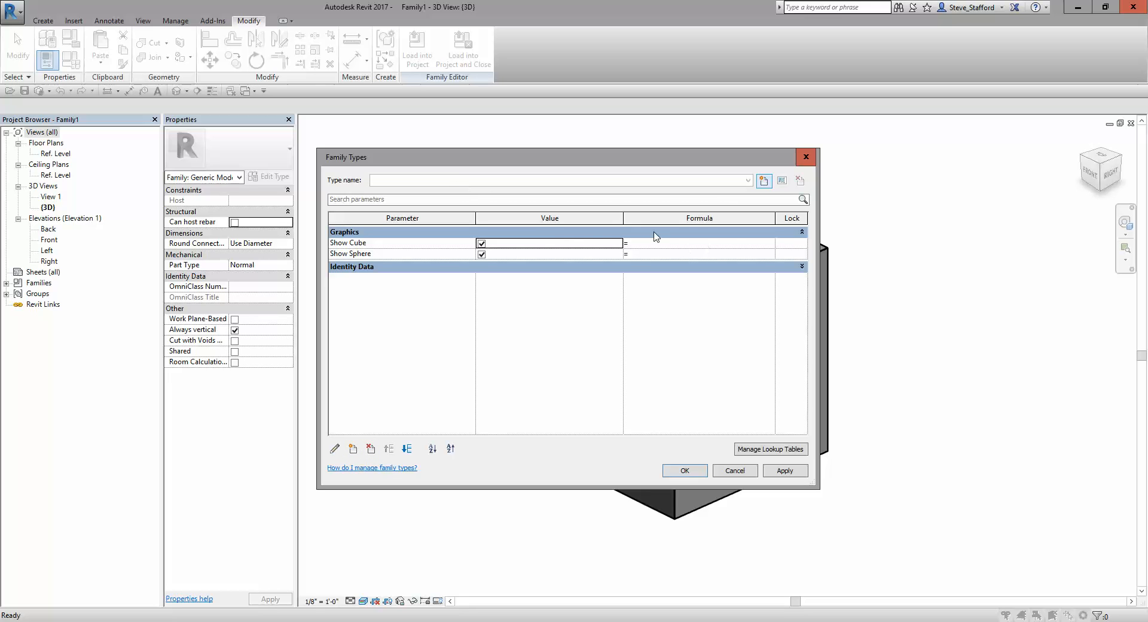
pyautogui.moveTo(596, 269)
pyautogui.write('Cube')
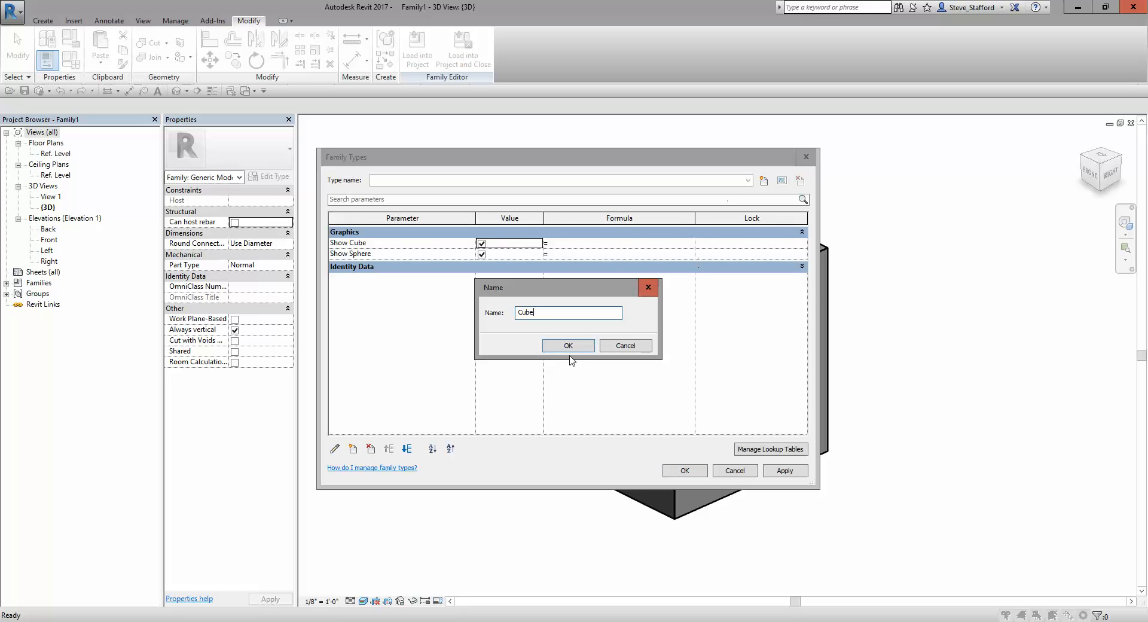
# Step: Create two new family types named Cube and Sphere
pyautogui.click(566, 344)
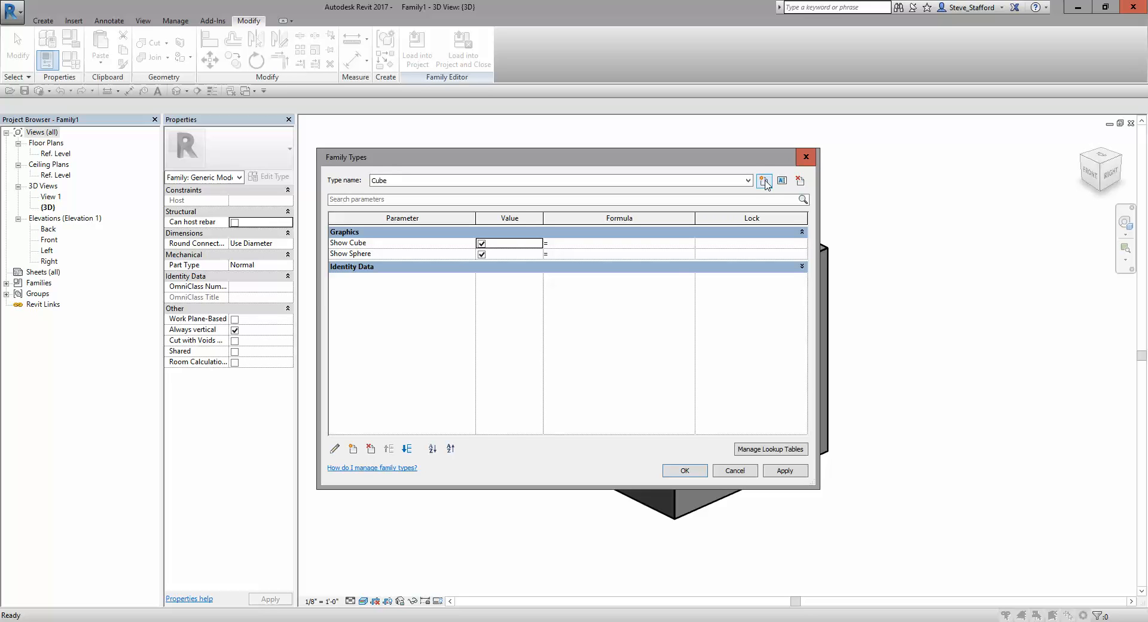
pyautogui.click(763, 180)
pyautogui.write('Sphere')
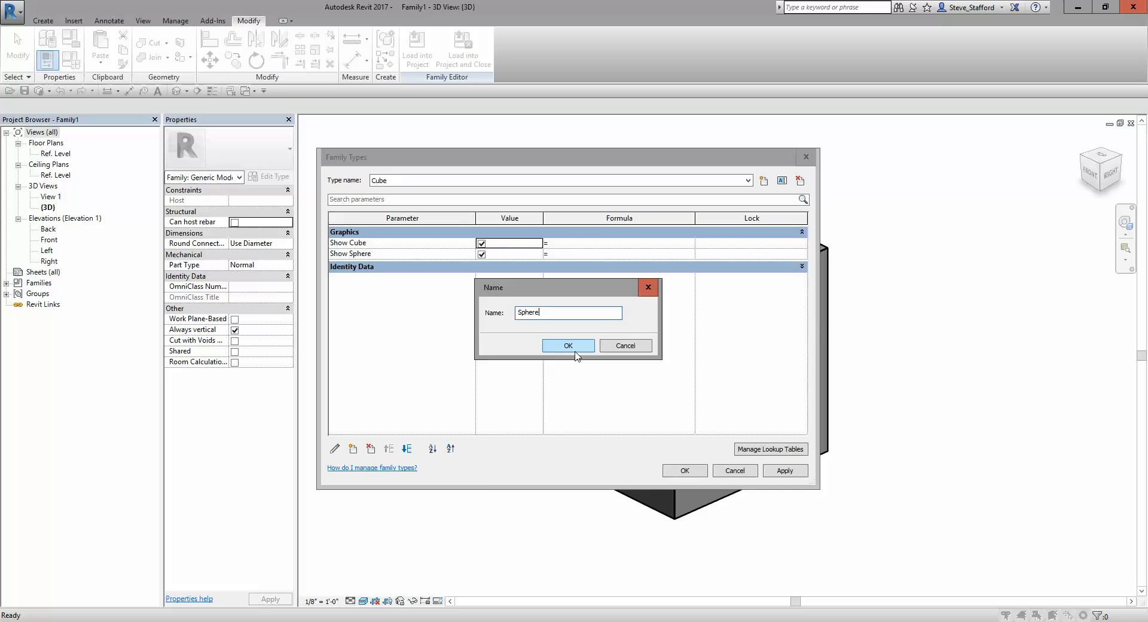
pyautogui.click(568, 345)
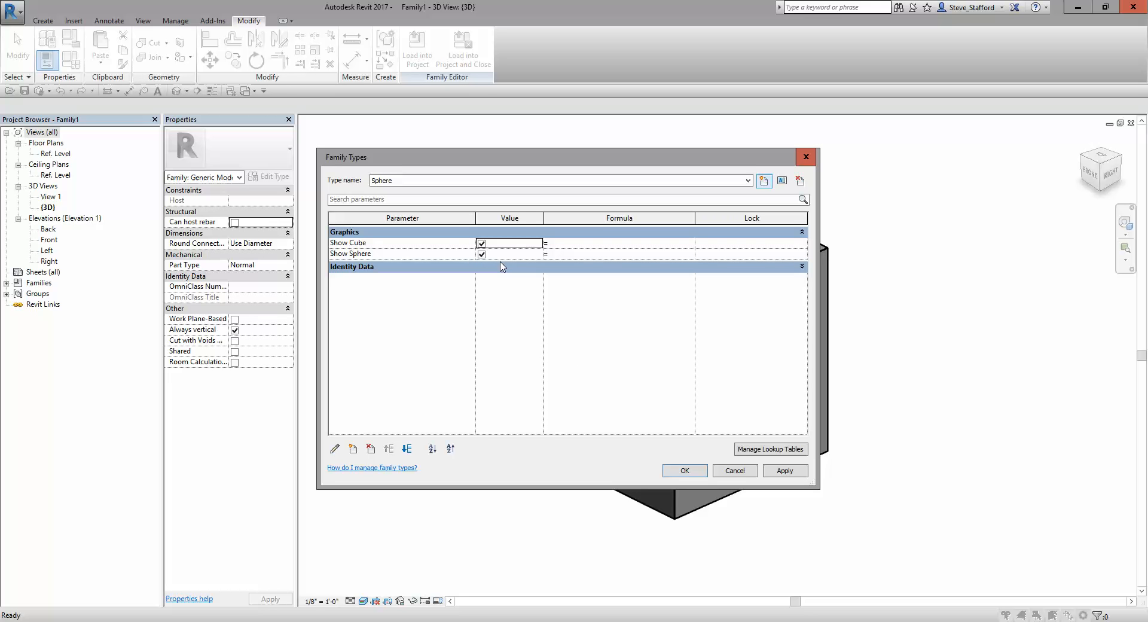
# Step: Uncheck Show Sphere in the Cube type and Show Cube in the Sphere type
pyautogui.click(481, 243)
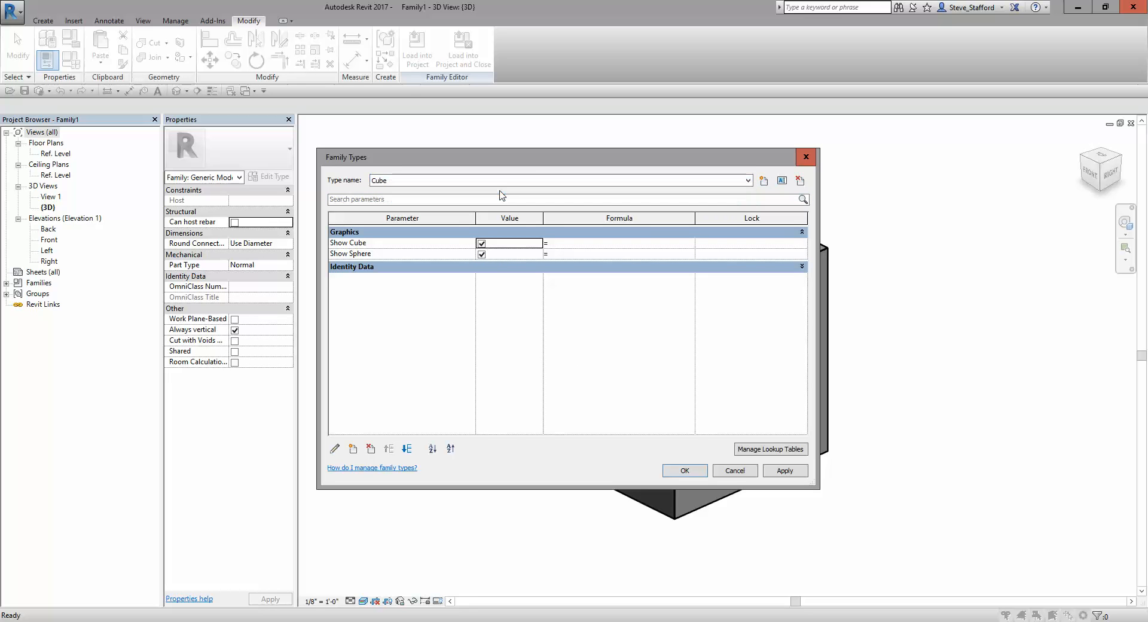
pyautogui.click(480, 253)
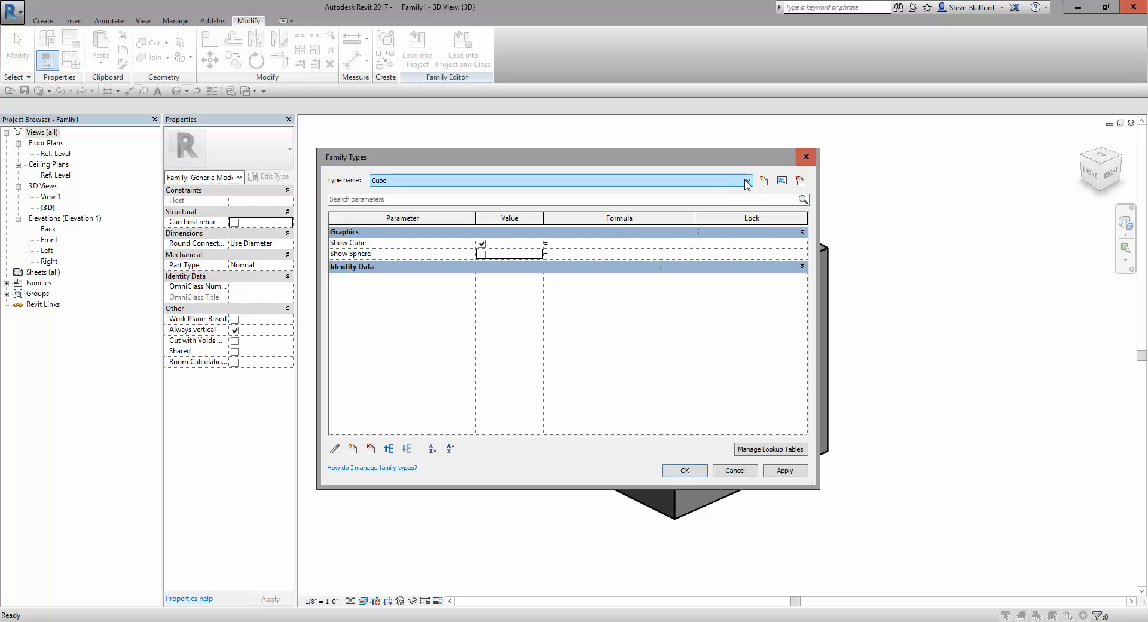
pyautogui.click(745, 180)
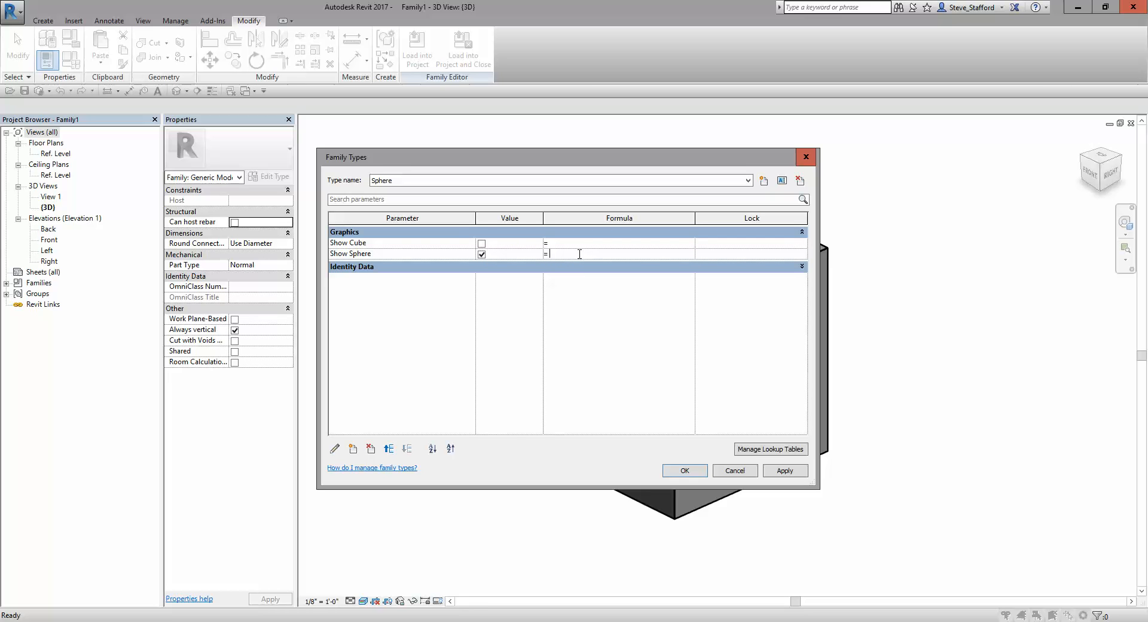
# Step: Drive Show Sphere with the formula not(Show Cube)
pyautogui.write('not')
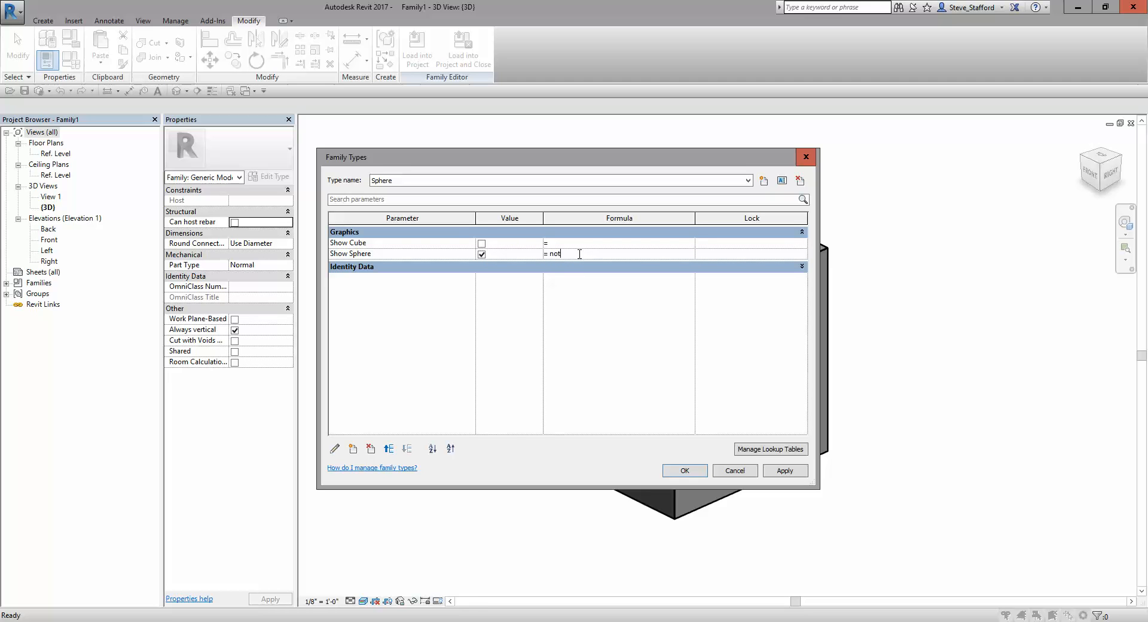
pyautogui.write('(Show')
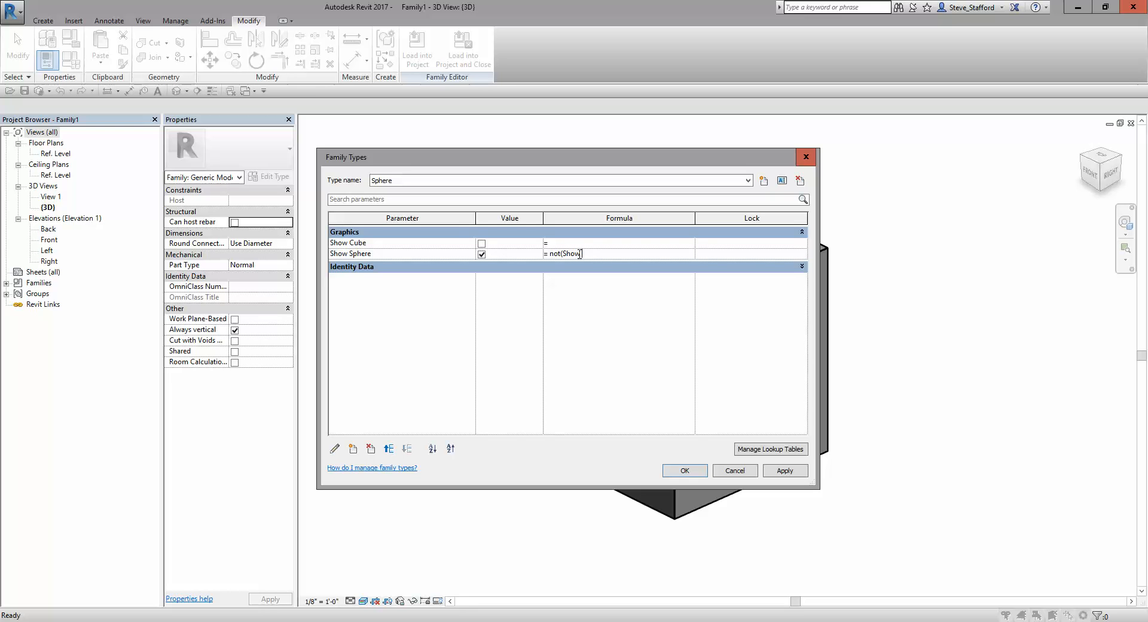
pyautogui.write('Cube)')
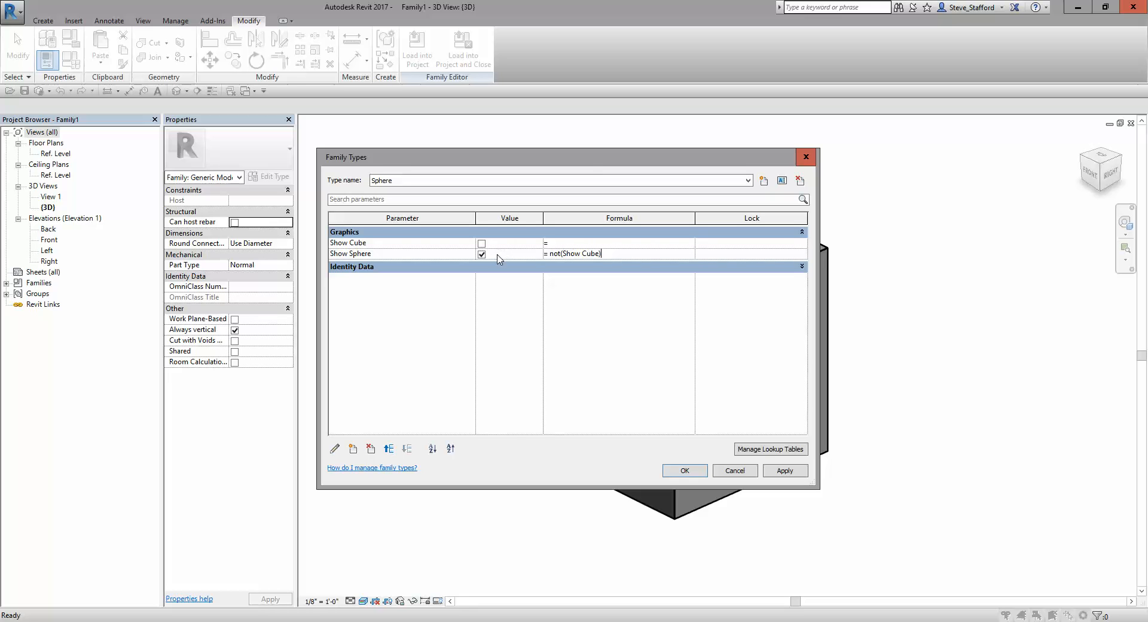
pyautogui.click(618, 243)
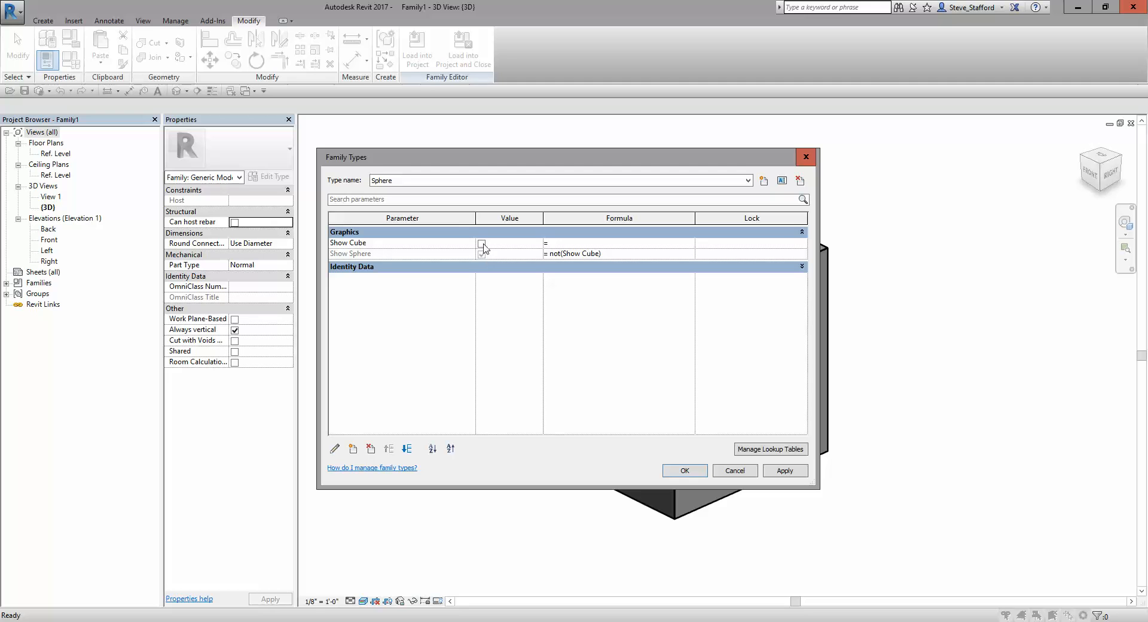
# Step: Toggle Show Cube to test the formula, return to the Cube type and accept the family types
pyautogui.click(480, 243)
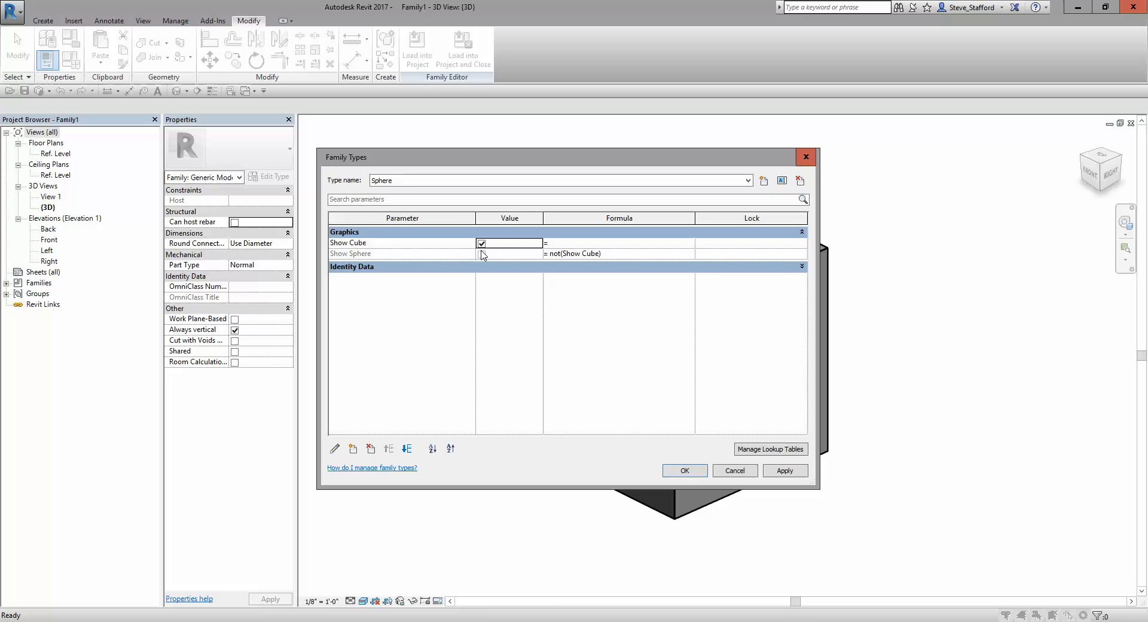
pyautogui.click(481, 243)
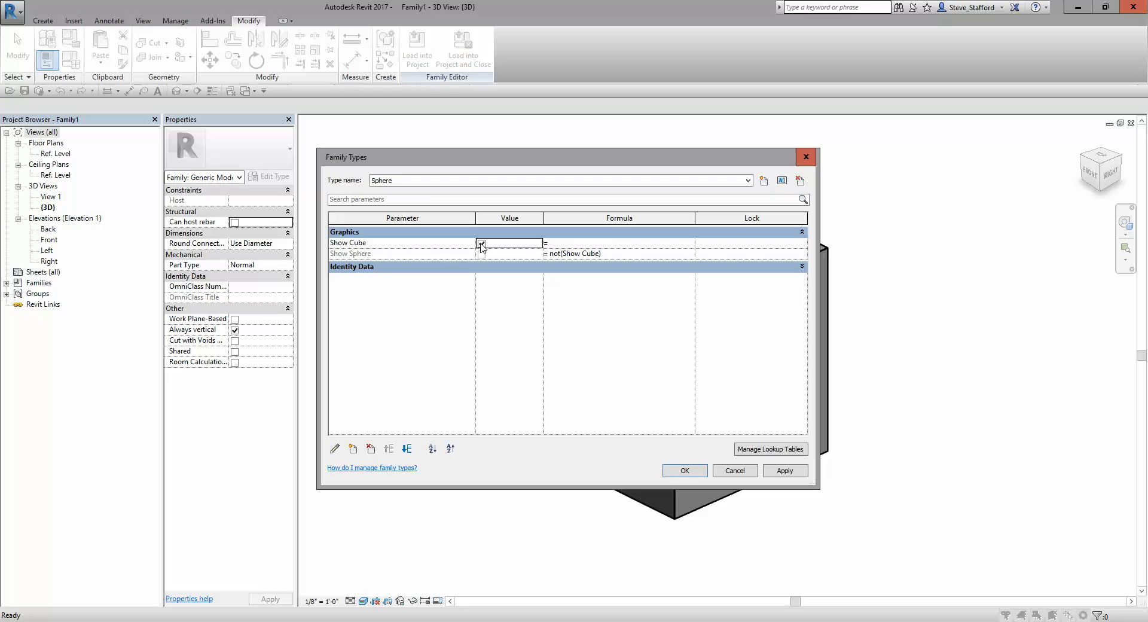
pyautogui.click(481, 243)
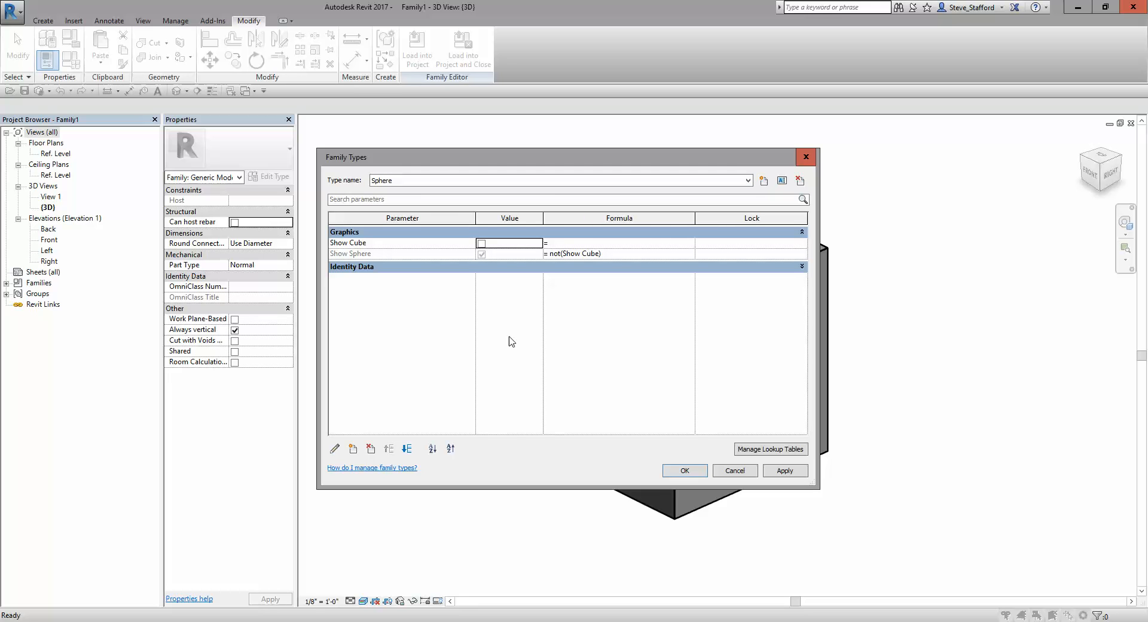
pyautogui.click(746, 180)
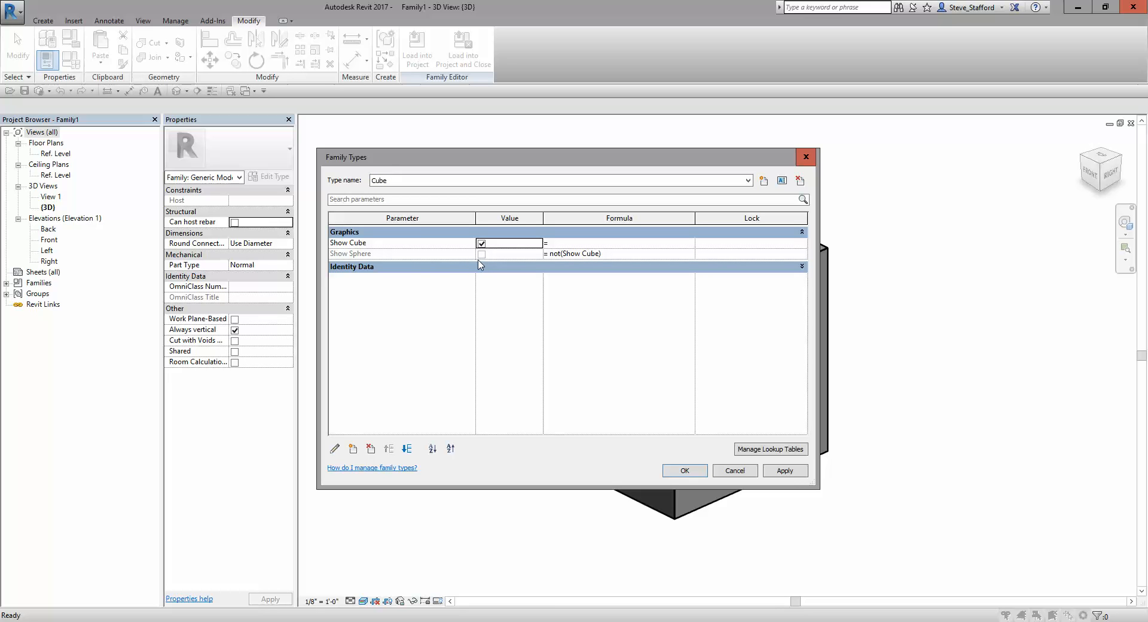
pyautogui.moveTo(496, 263)
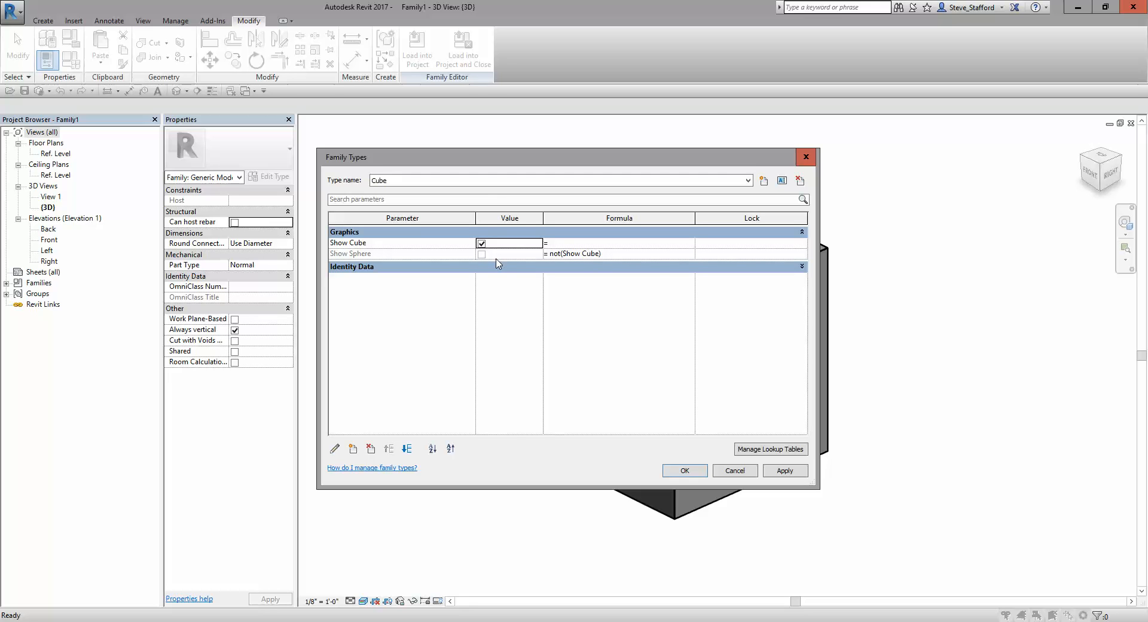
pyautogui.click(556, 180)
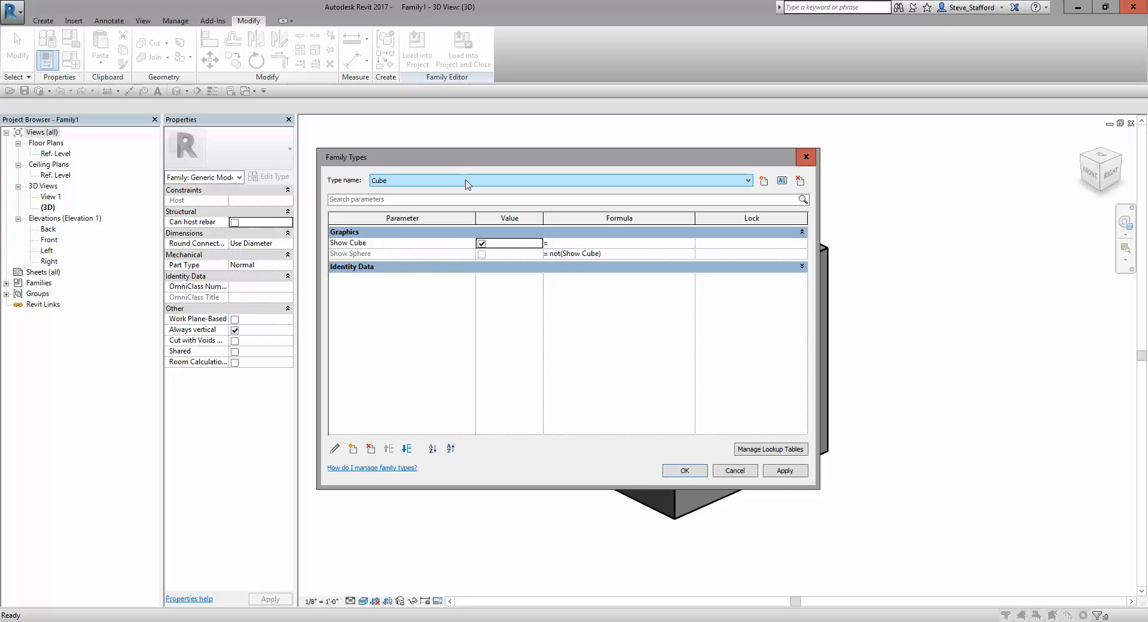
pyautogui.click(682, 470)
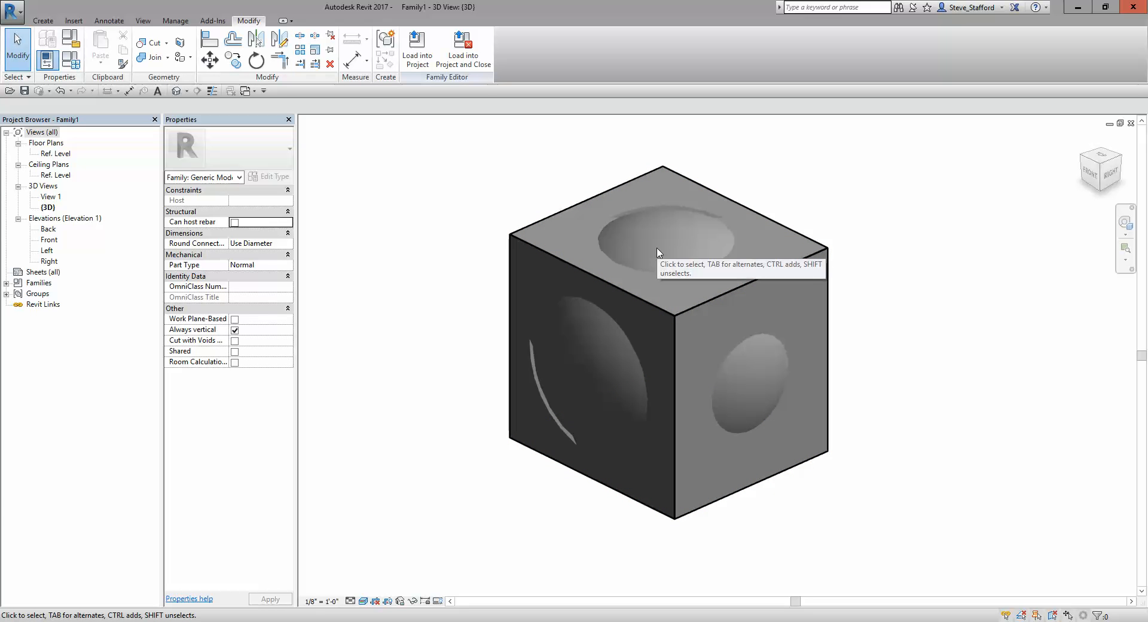
pyautogui.moveTo(618, 242)
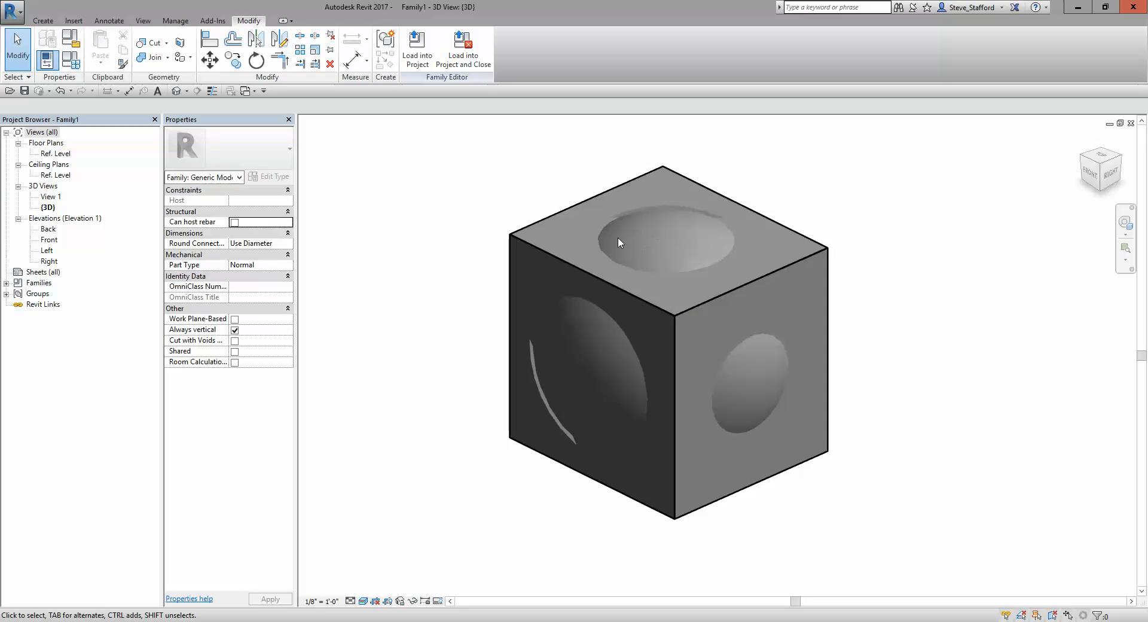
pyautogui.moveTo(548, 183)
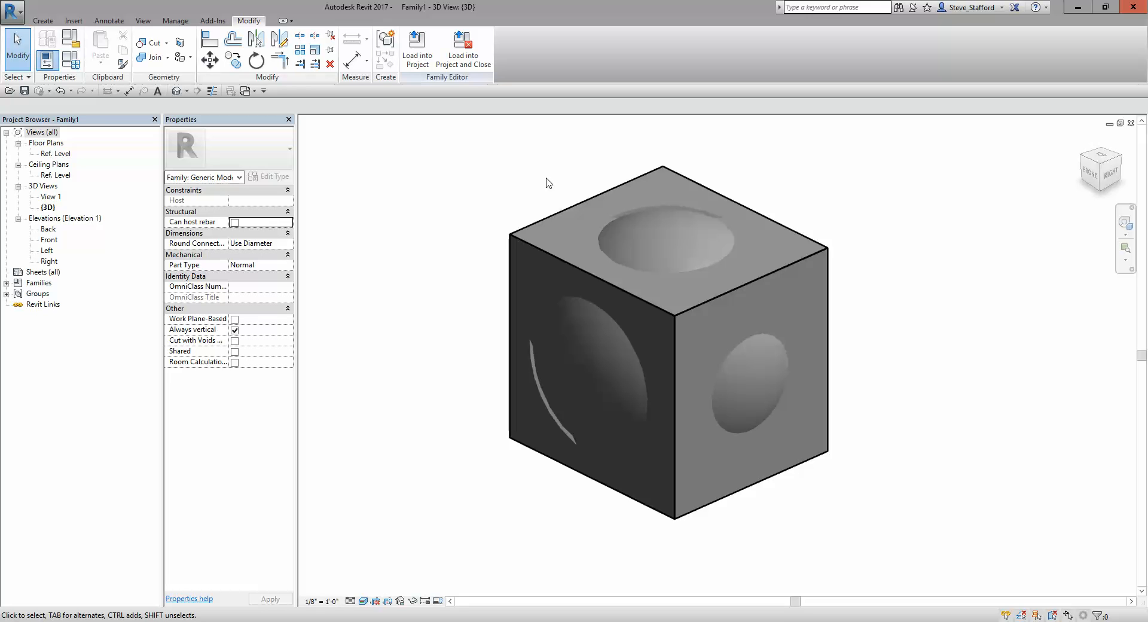
pyautogui.moveTo(471, 170)
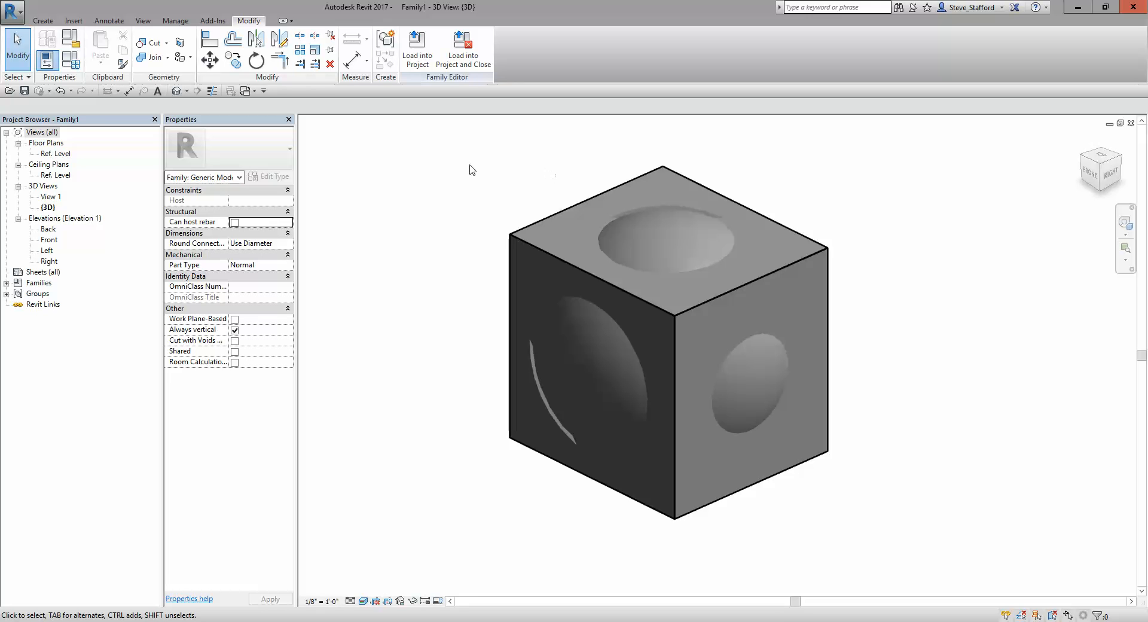